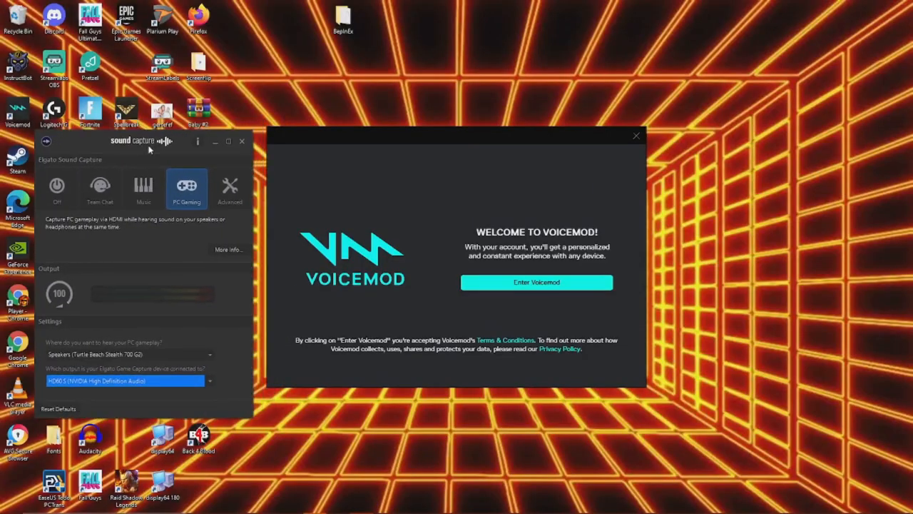
mouse_move(822, 205)
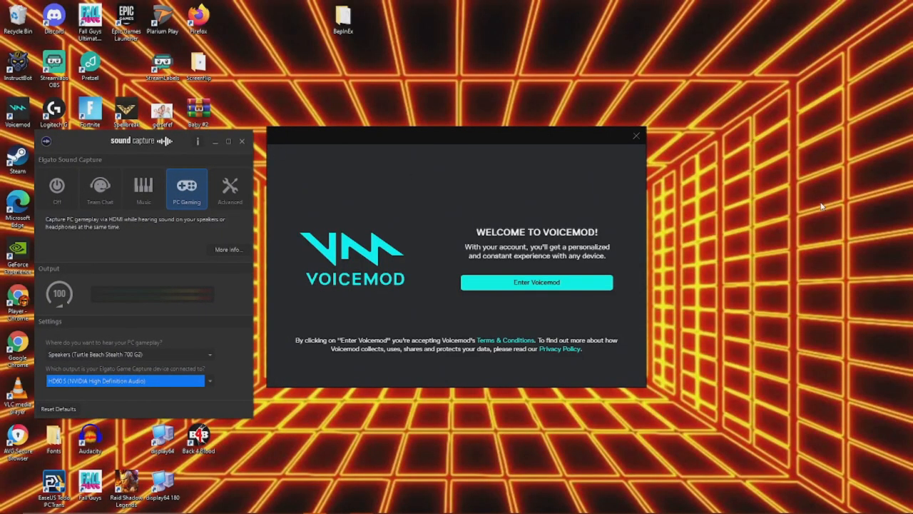
mouse_move(854, 280)
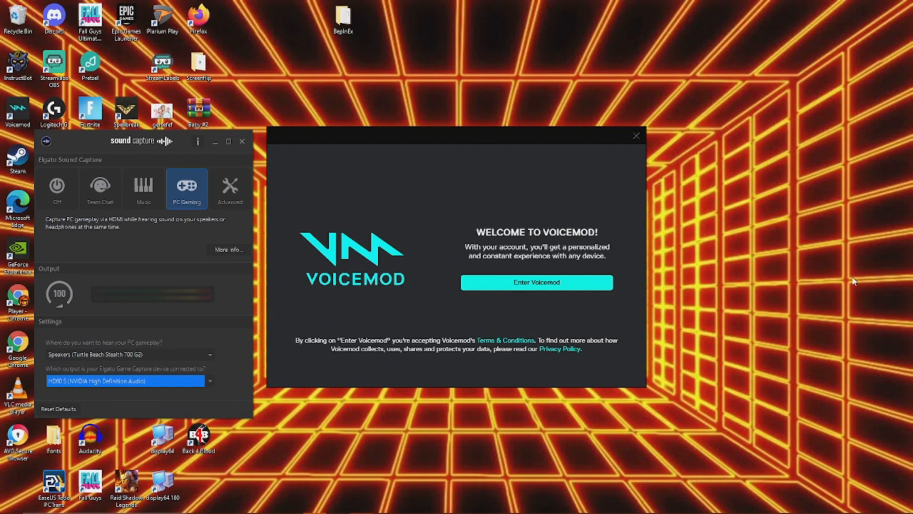
- Bring up the desktop context menu to reach the NVIDIA Control Panel entry
right_click(856, 314)
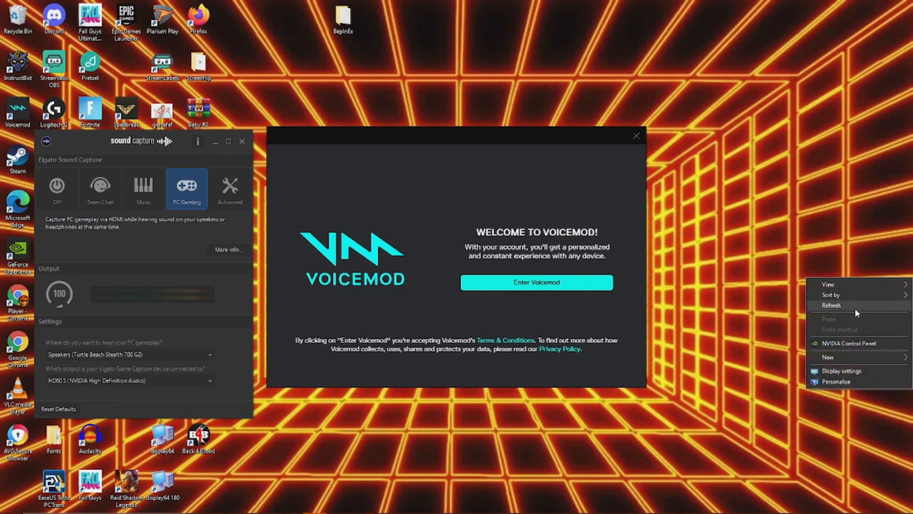
mouse_move(845, 347)
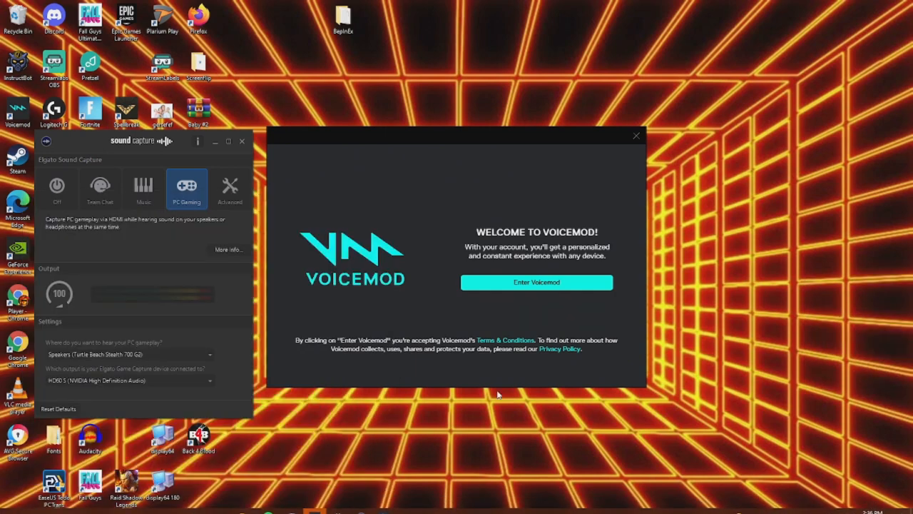
mouse_move(623, 250)
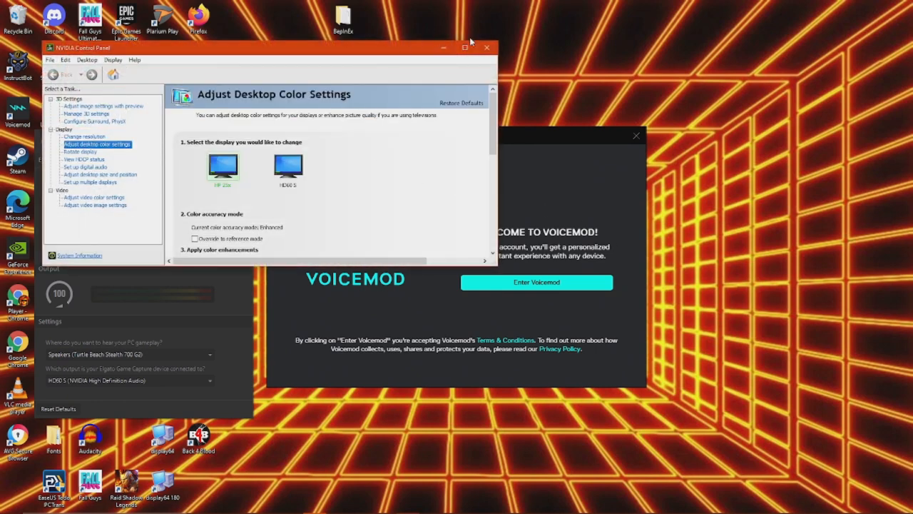
- Maximize the window and scroll to the Apply color enhancements section showing digital vibrance at 50%
left_click(464, 49)
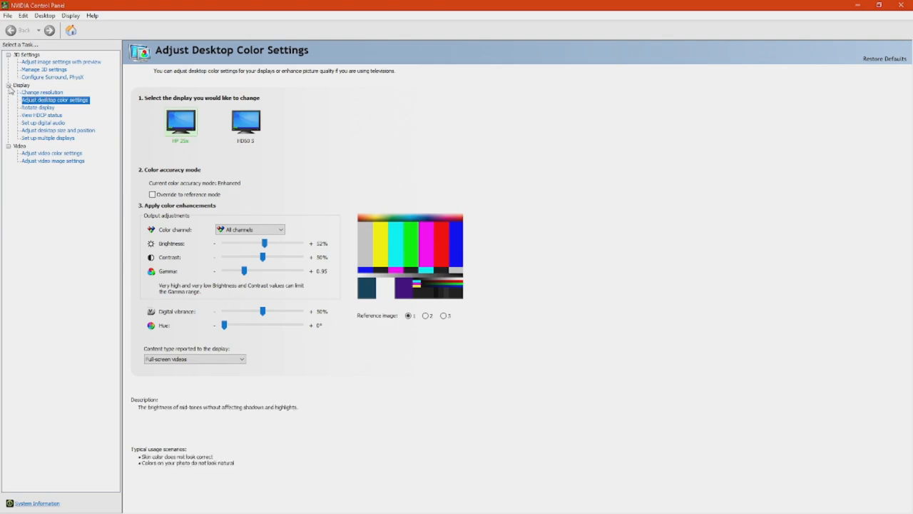
mouse_move(66, 109)
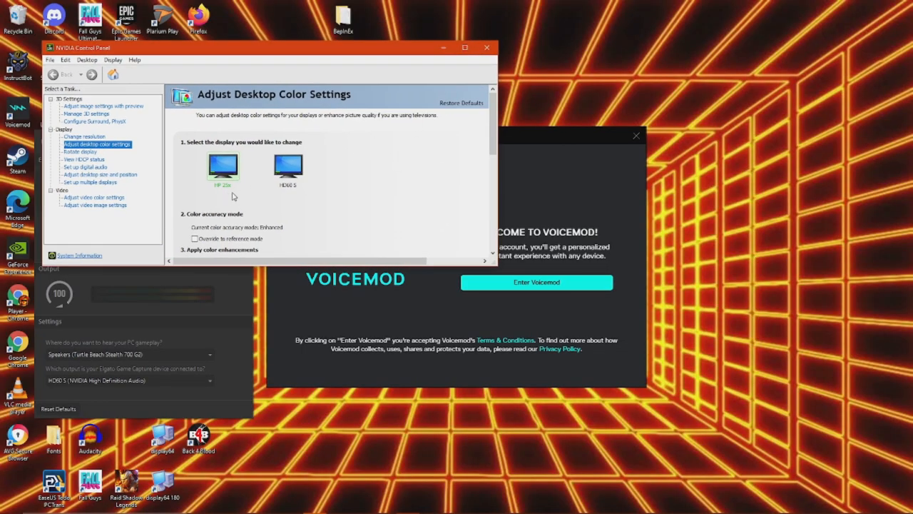
scroll("down", 3)
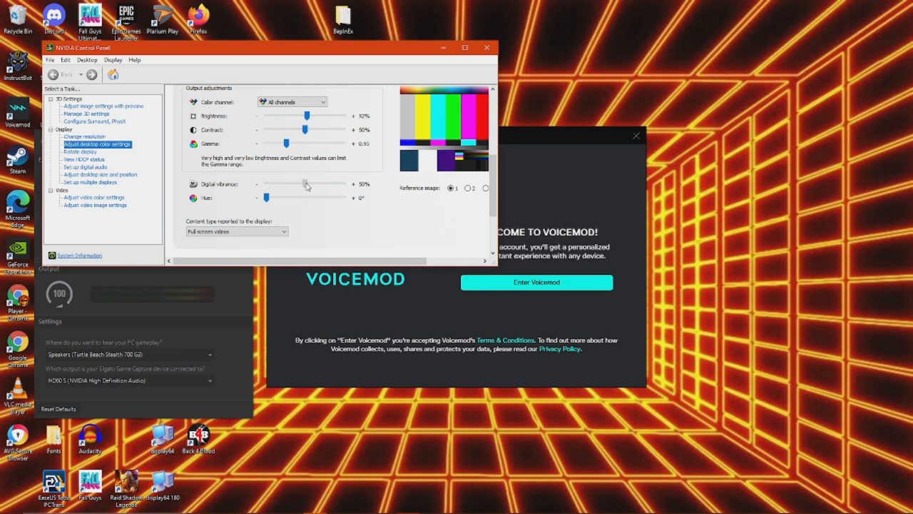
- Drag the Digital vibrance slider up through 57%, 66%, 78%, 80% to 100%
left_click_drag(304, 184, 311, 184)
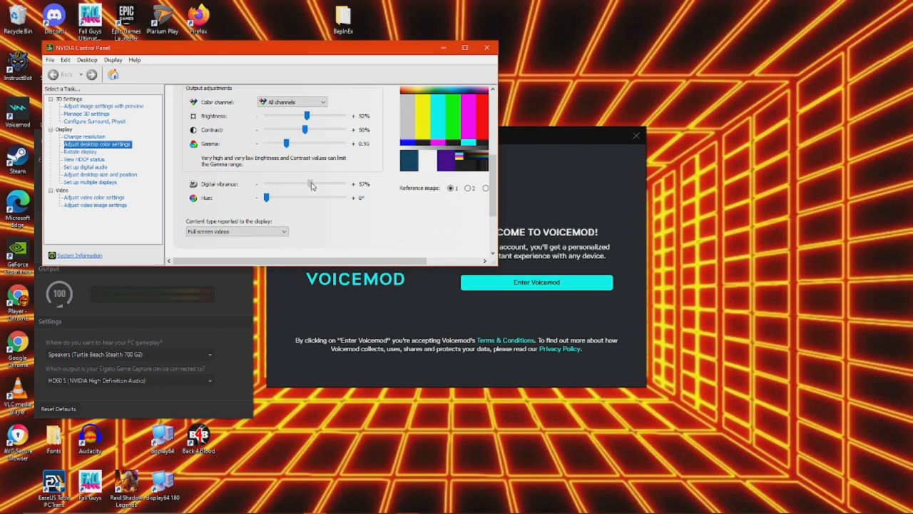
left_click_drag(311, 186, 314, 186)
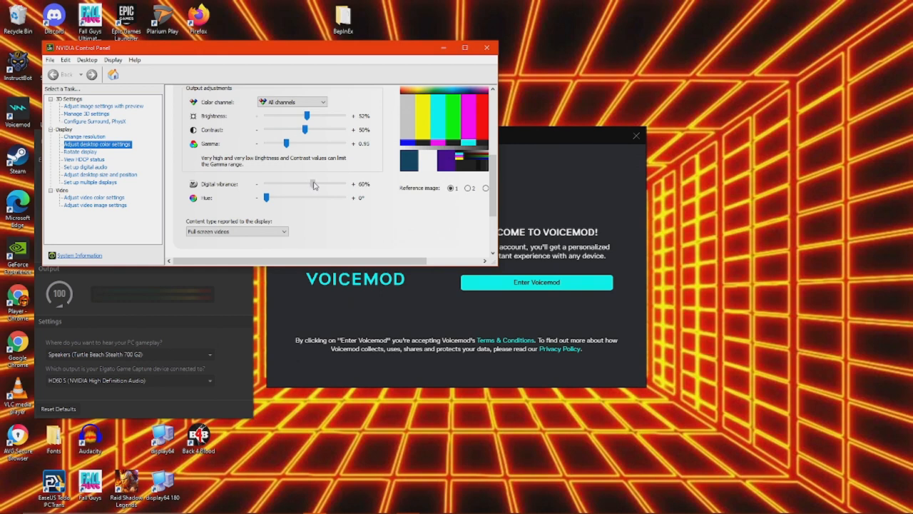
left_click_drag(307, 186, 319, 185)
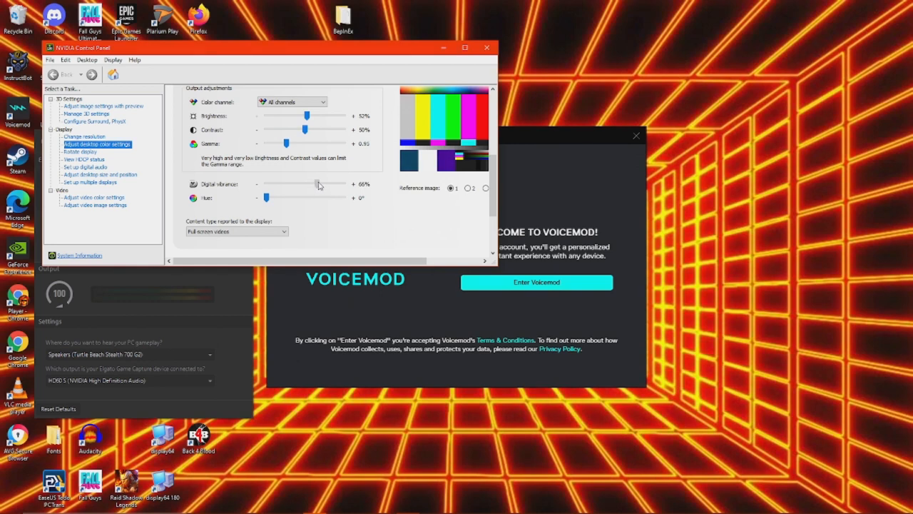
left_click_drag(317, 185, 322, 184)
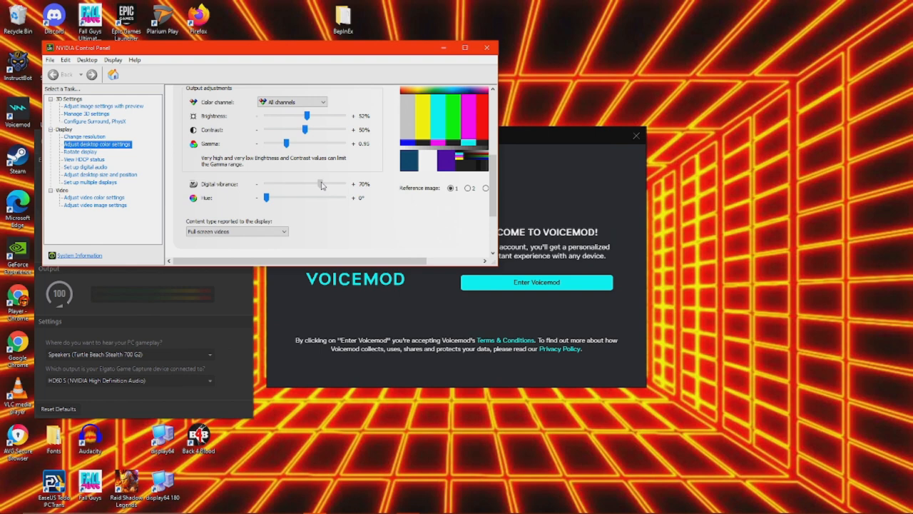
left_click_drag(319, 184, 326, 184)
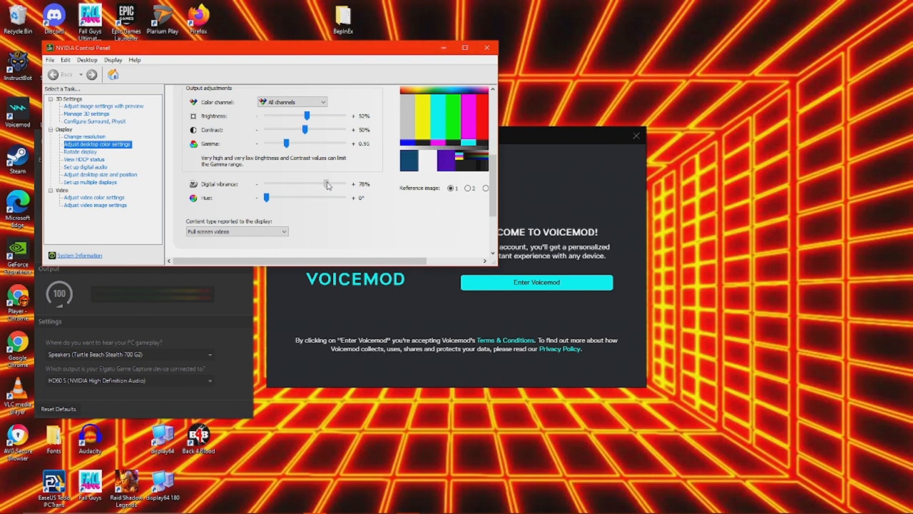
left_click_drag(321, 184, 327, 184)
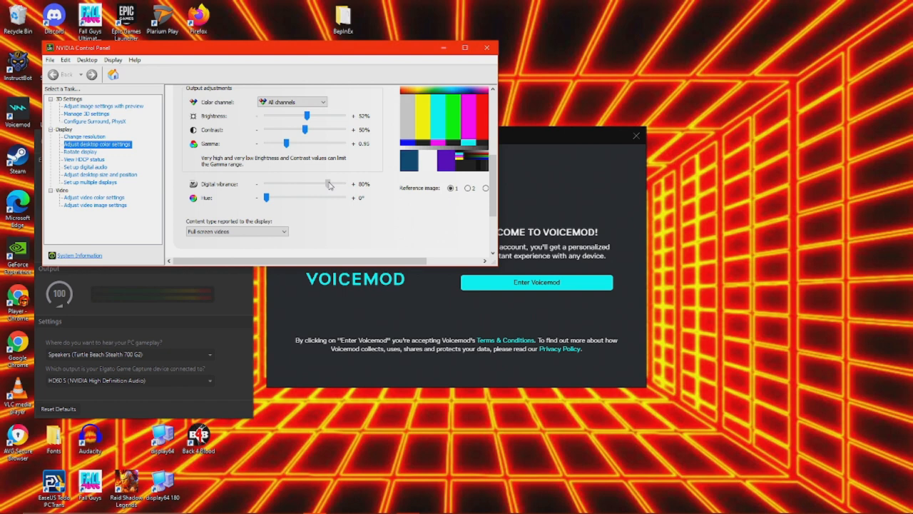
left_click_drag(328, 184, 335, 184)
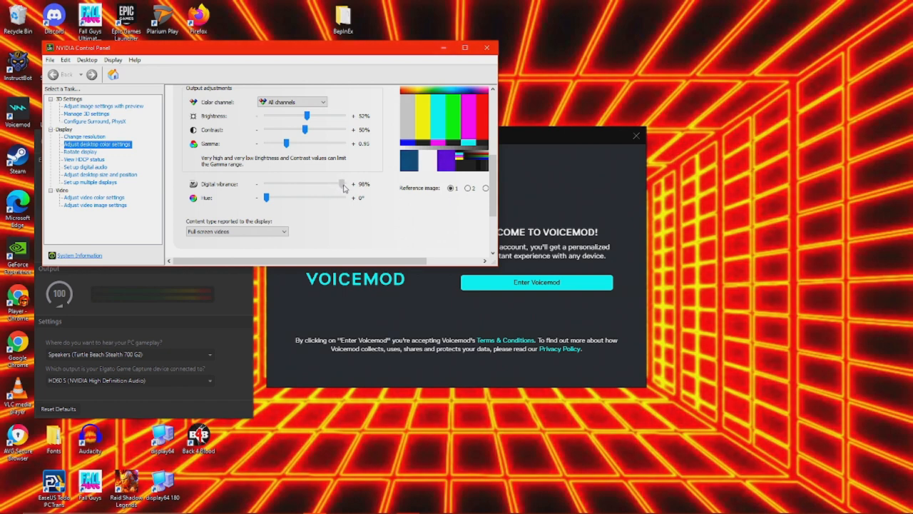
- Test lower levels around 47% and 26%, then settle digital vibrance at 80%
left_click_drag(342, 184, 298, 184)
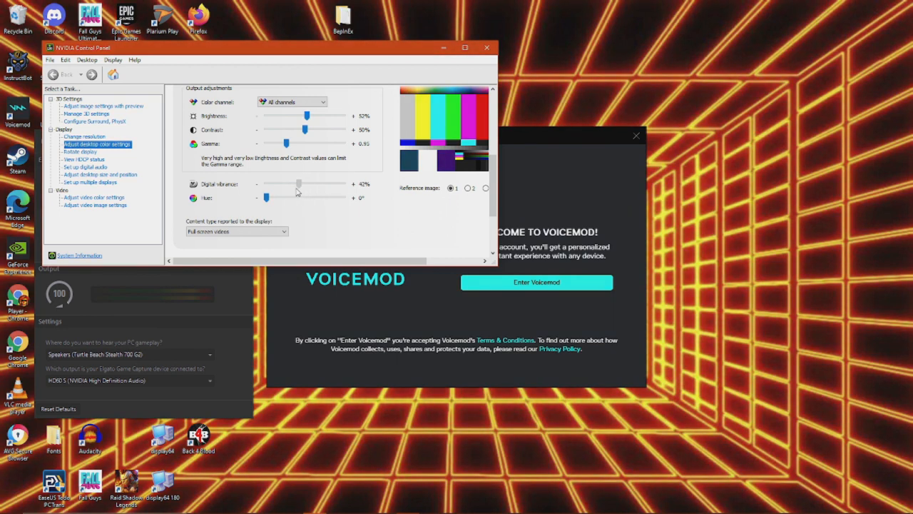
left_click_drag(298, 184, 282, 184)
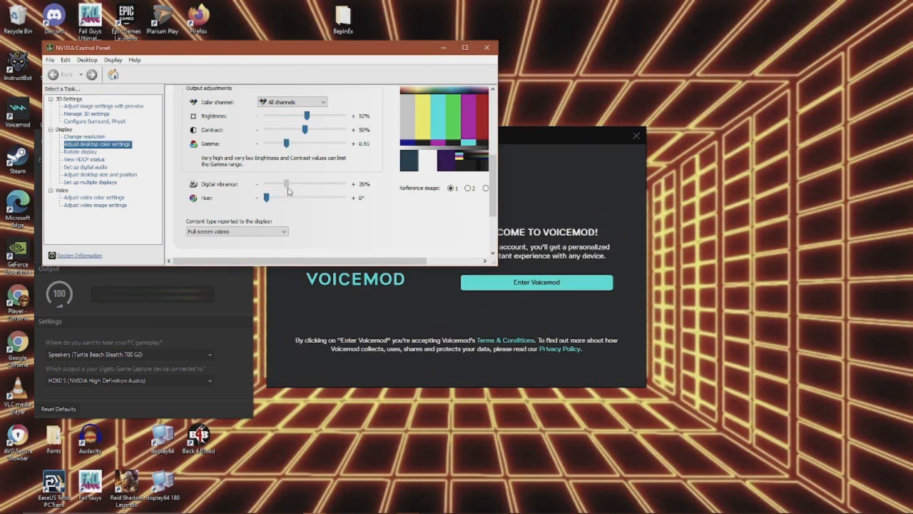
left_click_drag(266, 184, 326, 184)
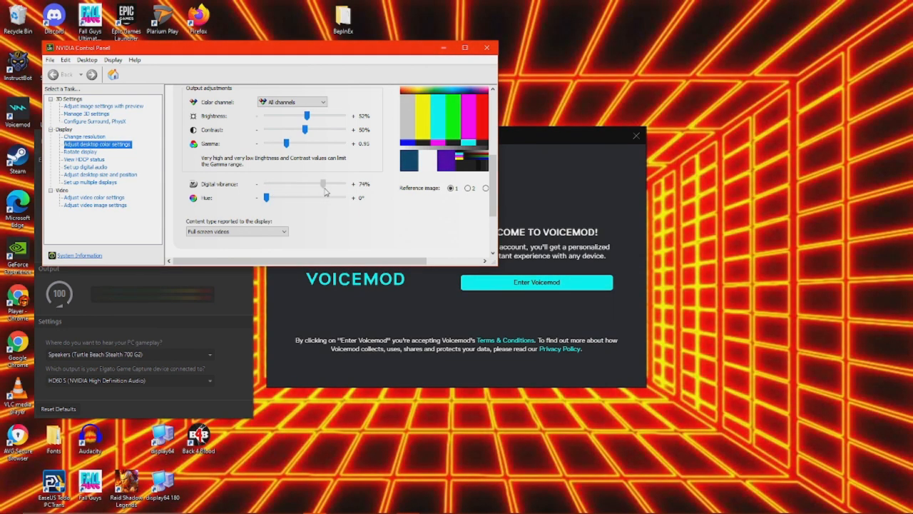
left_click_drag(320, 184, 328, 184)
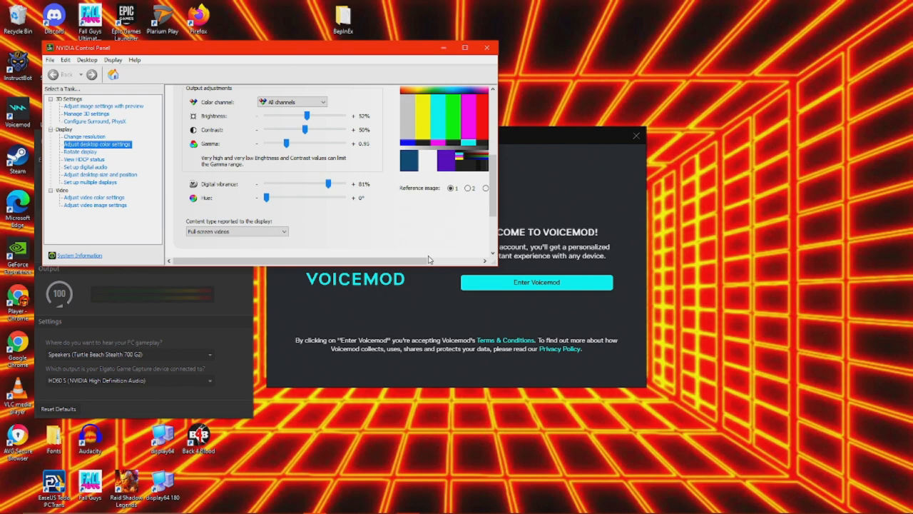
mouse_move(350, 138)
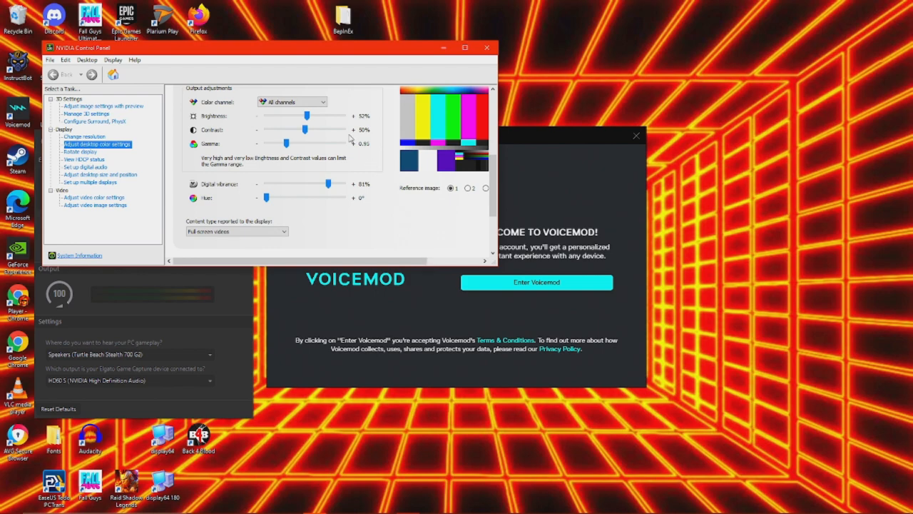
left_click(12, 506)
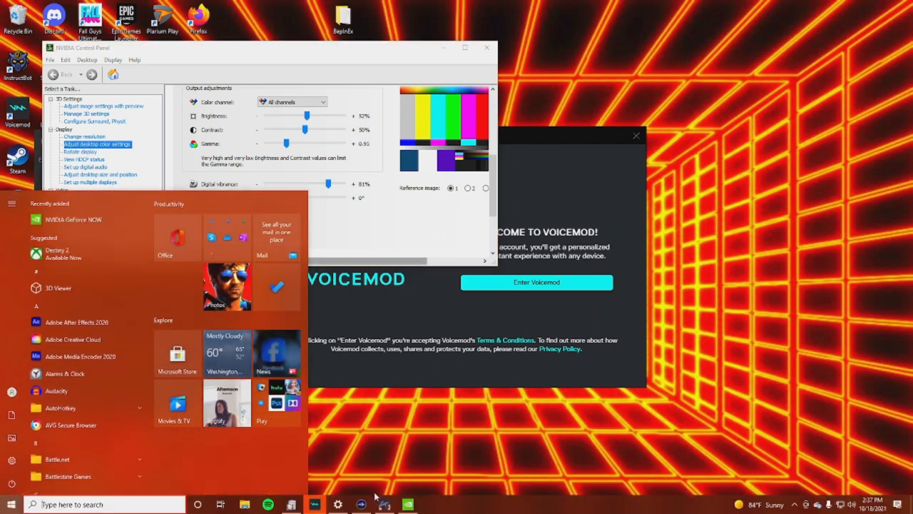